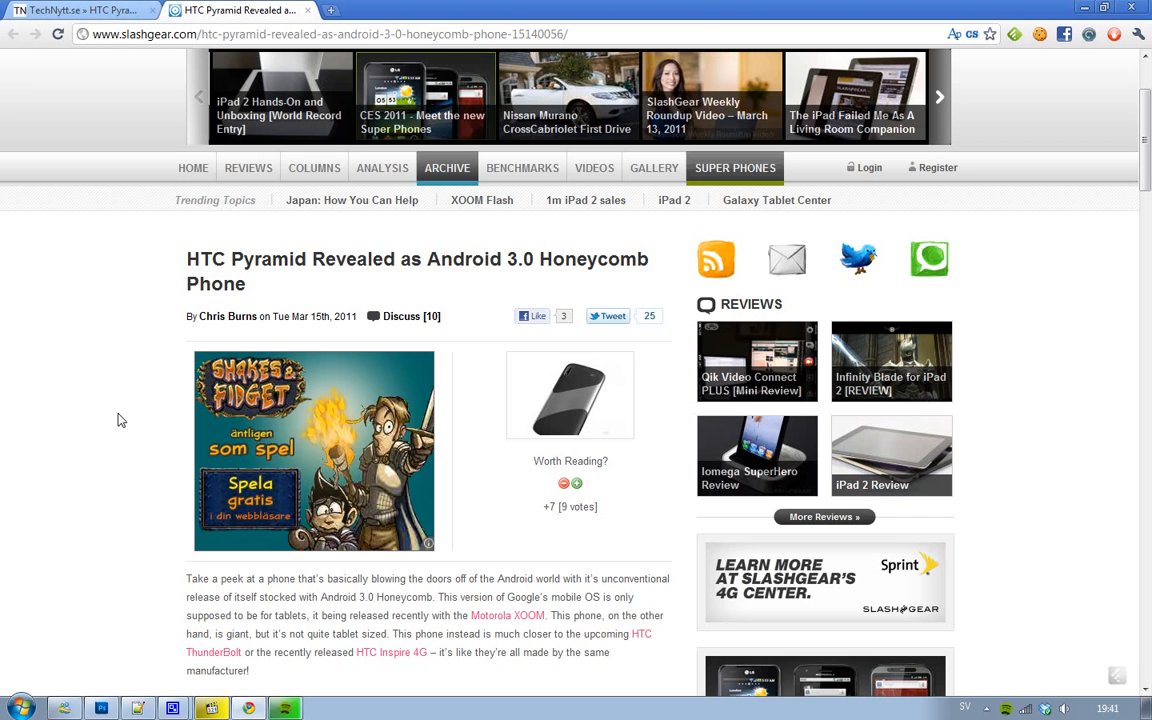
Scroll the SlashGear HTC Pyramid article down to the rear phone photo and opening specs paragraph
left_click(940, 96)
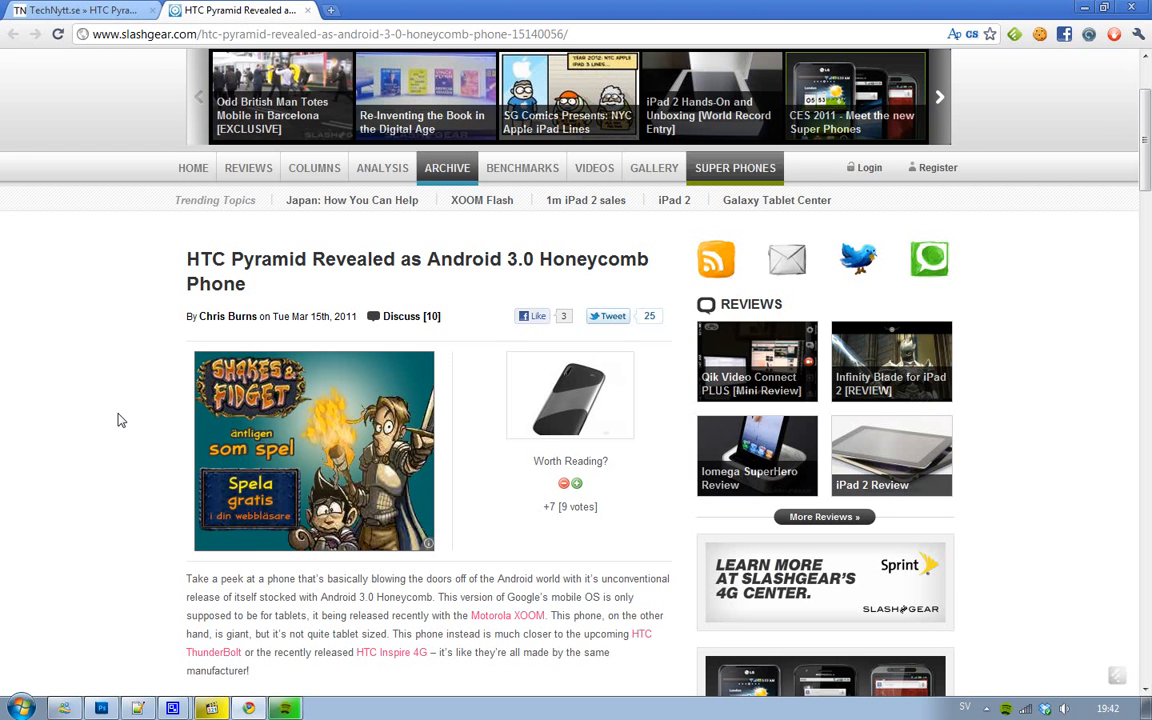
left_click(938, 96)
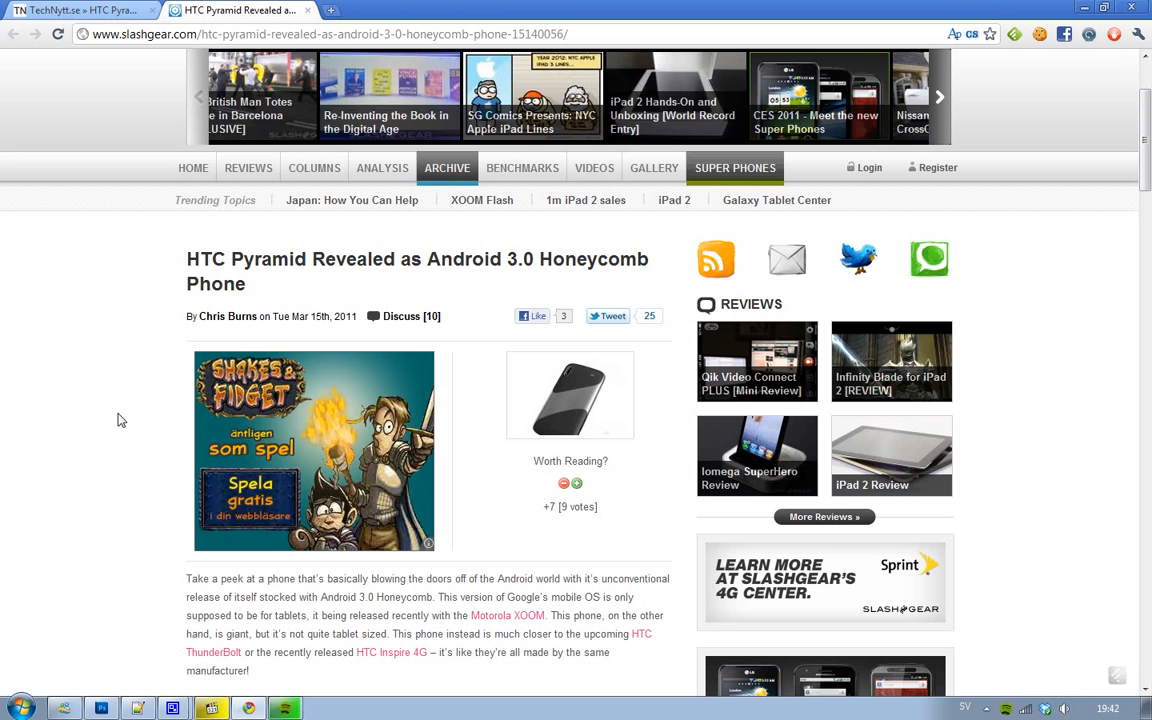
left_click(944, 96)
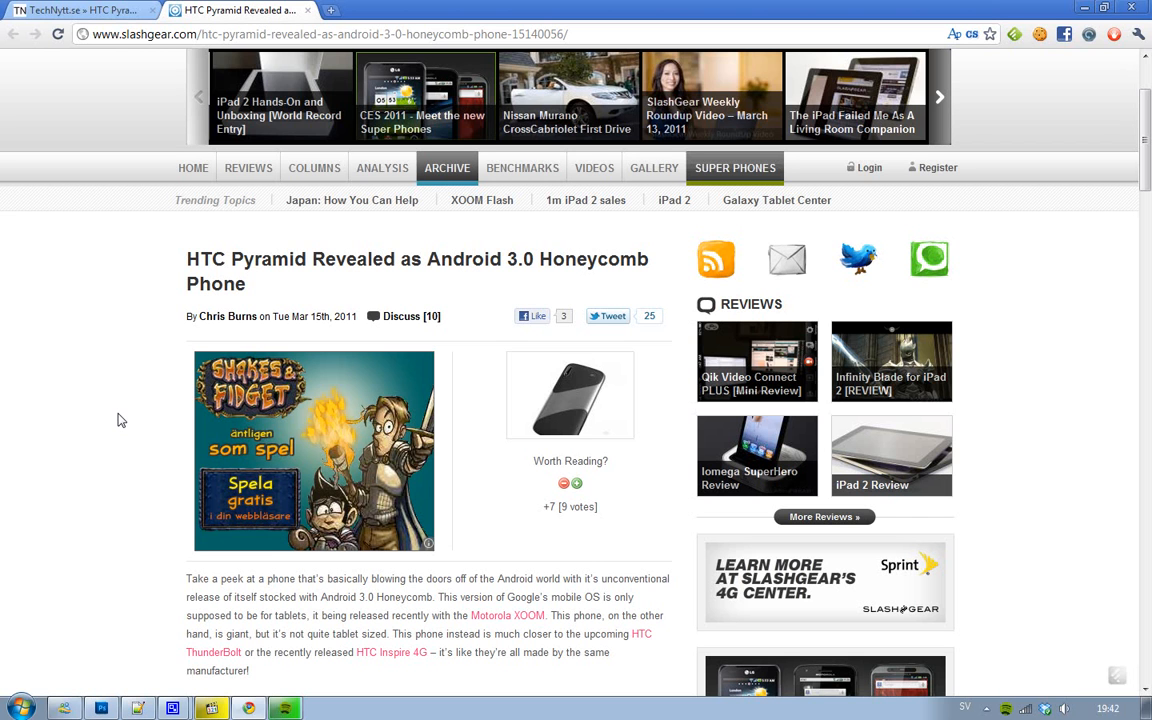
left_click(940, 96)
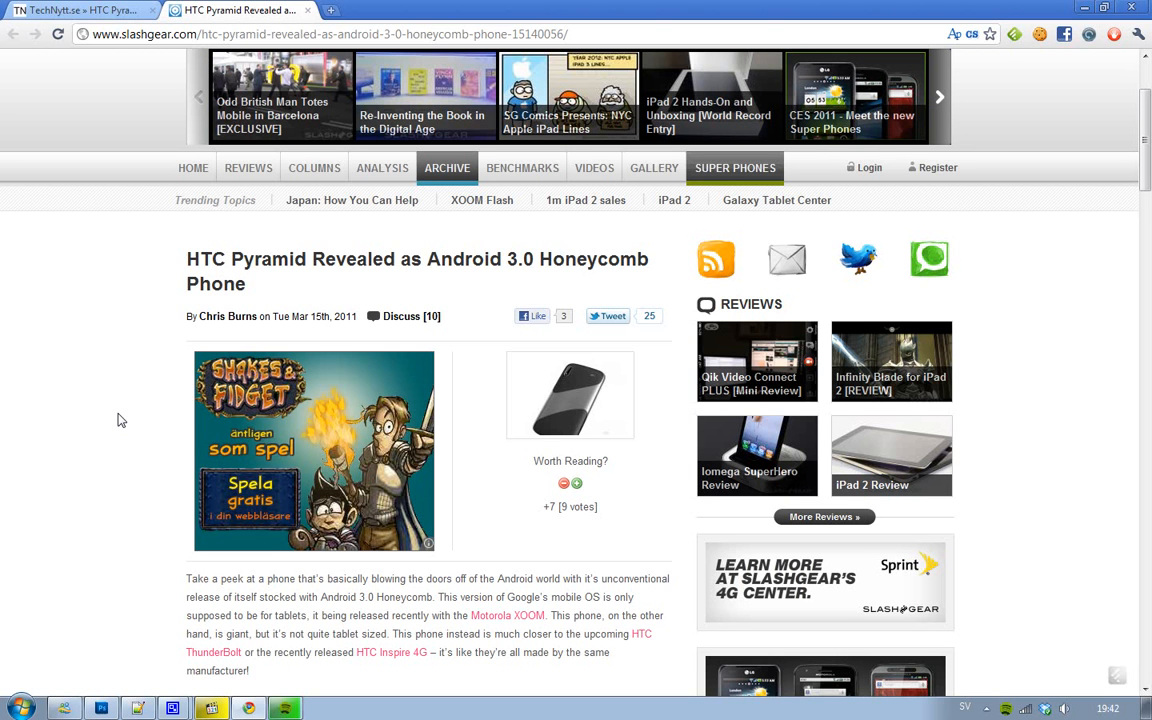
scroll("down", 3)
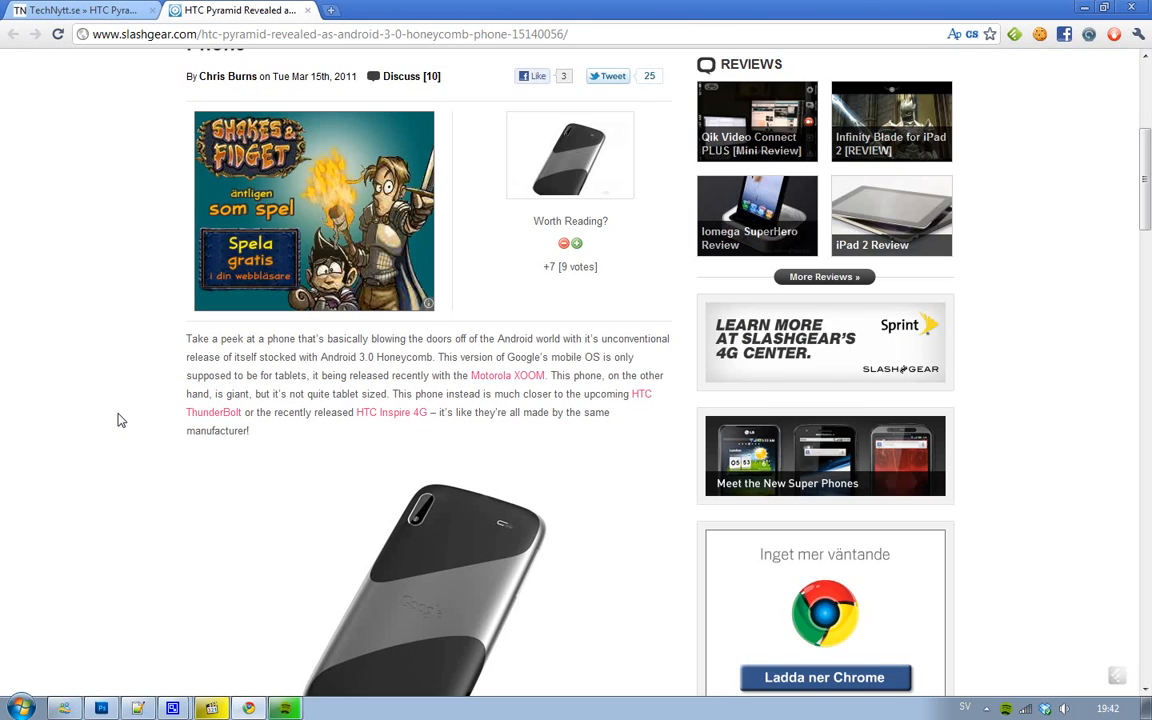
scroll("down", 3)
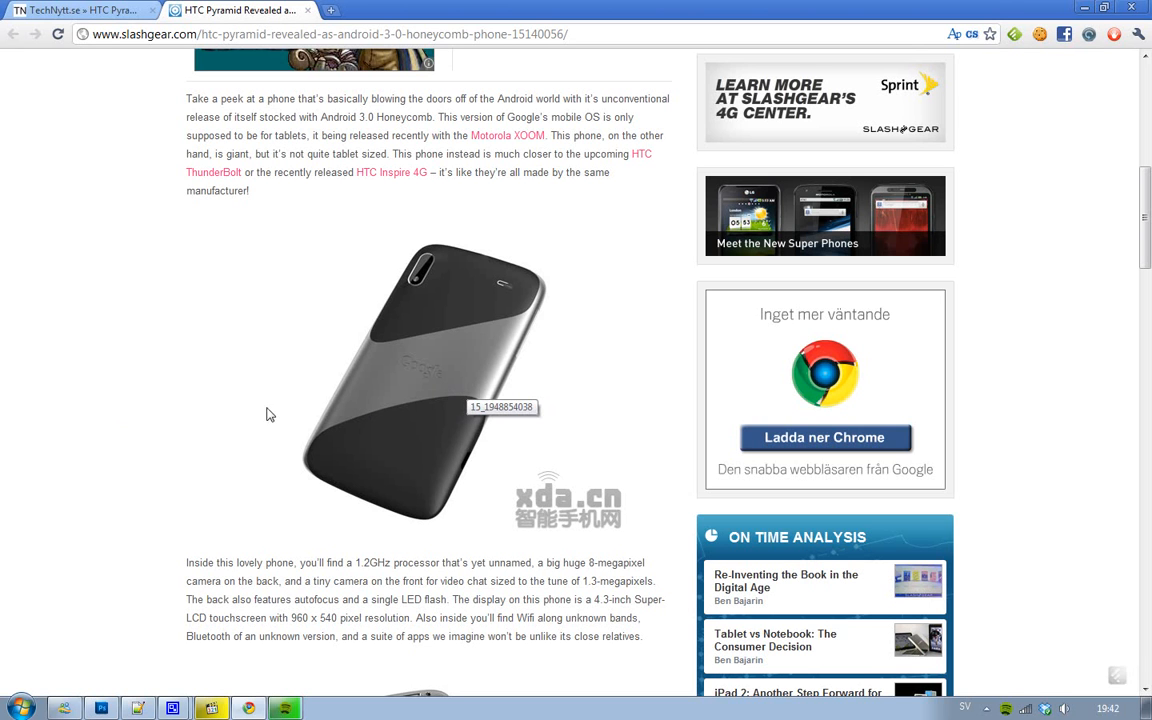
mouse_move(50, 512)
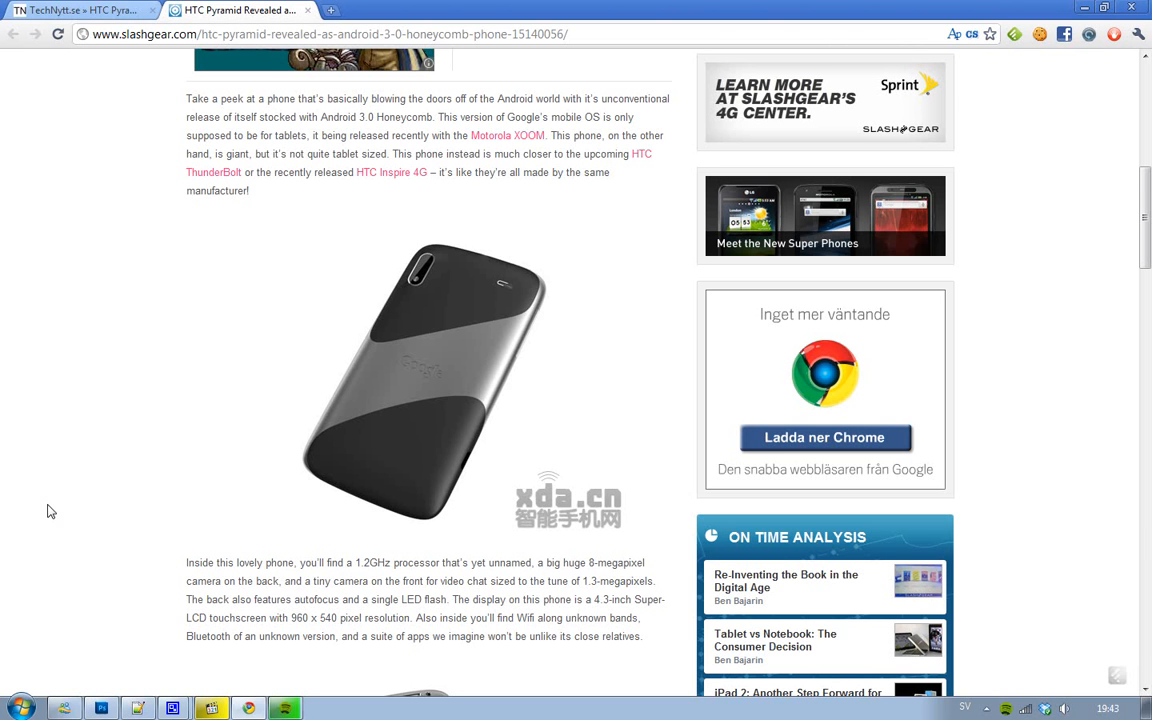
scroll("down", 3)
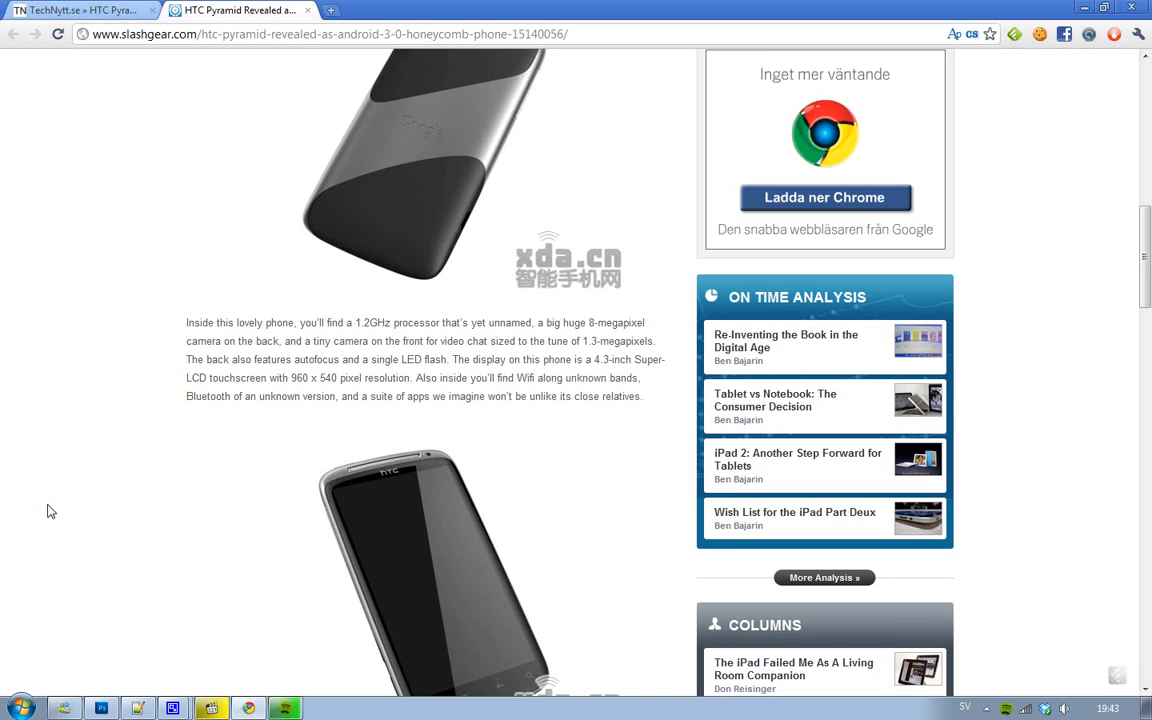
scroll("down", 3)
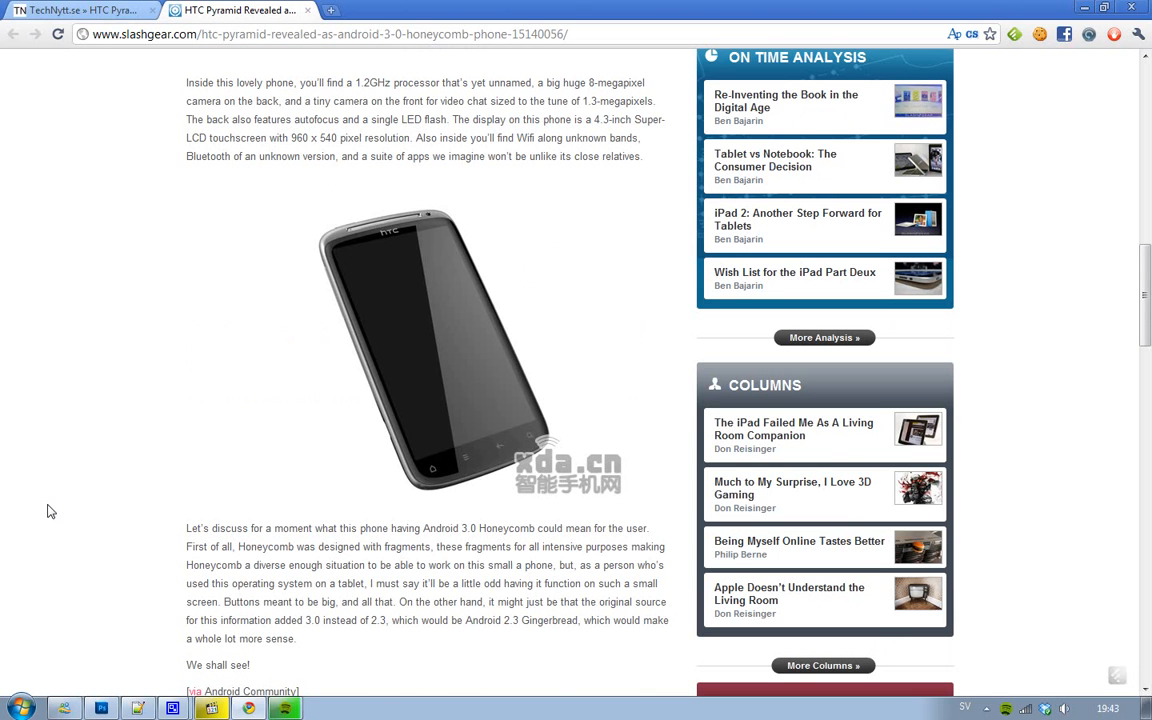
scroll("up", 3)
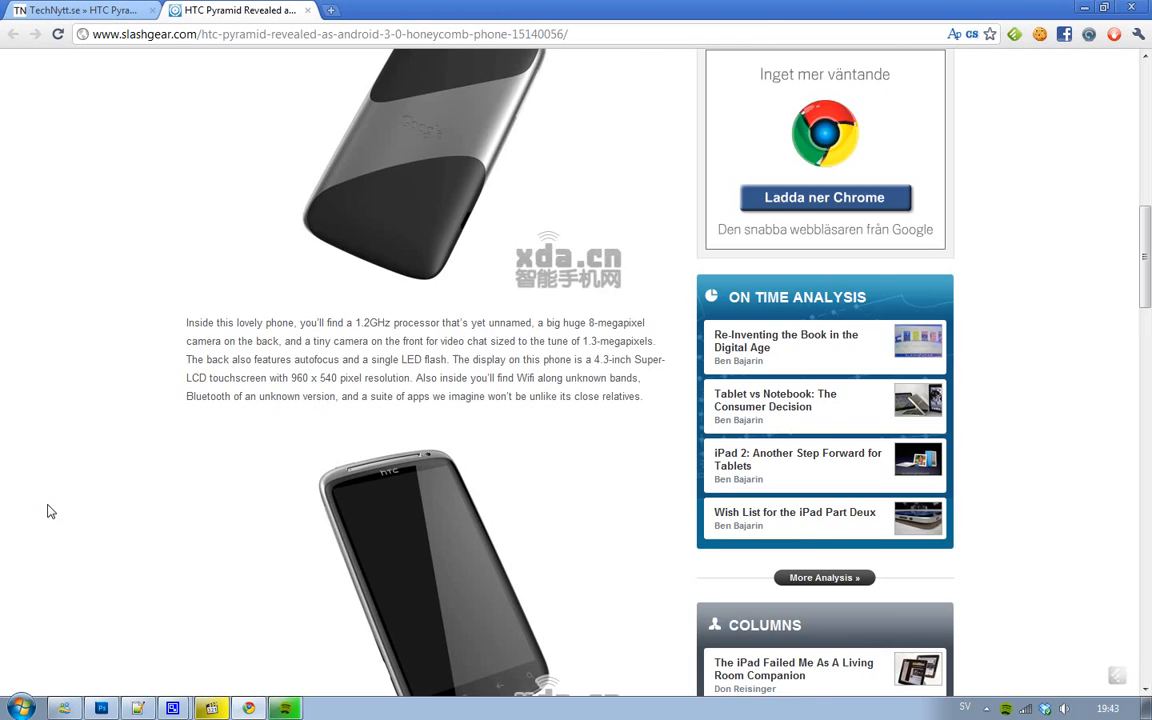
scroll("down", 3)
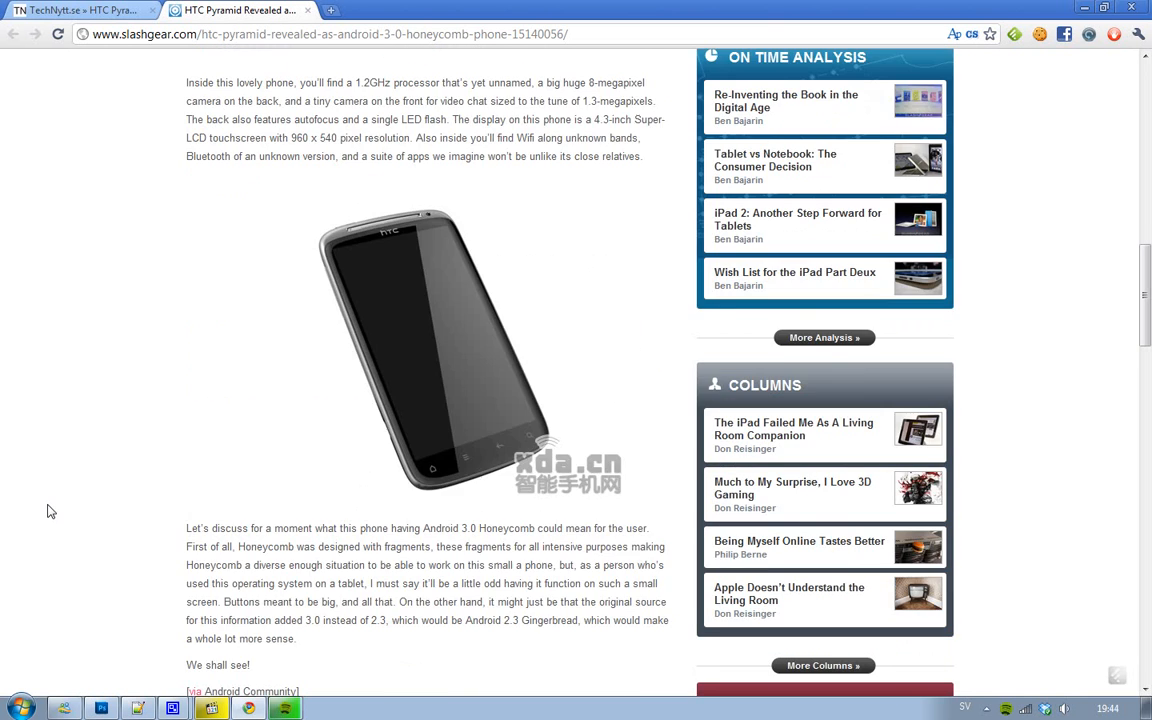
scroll("up", 3)
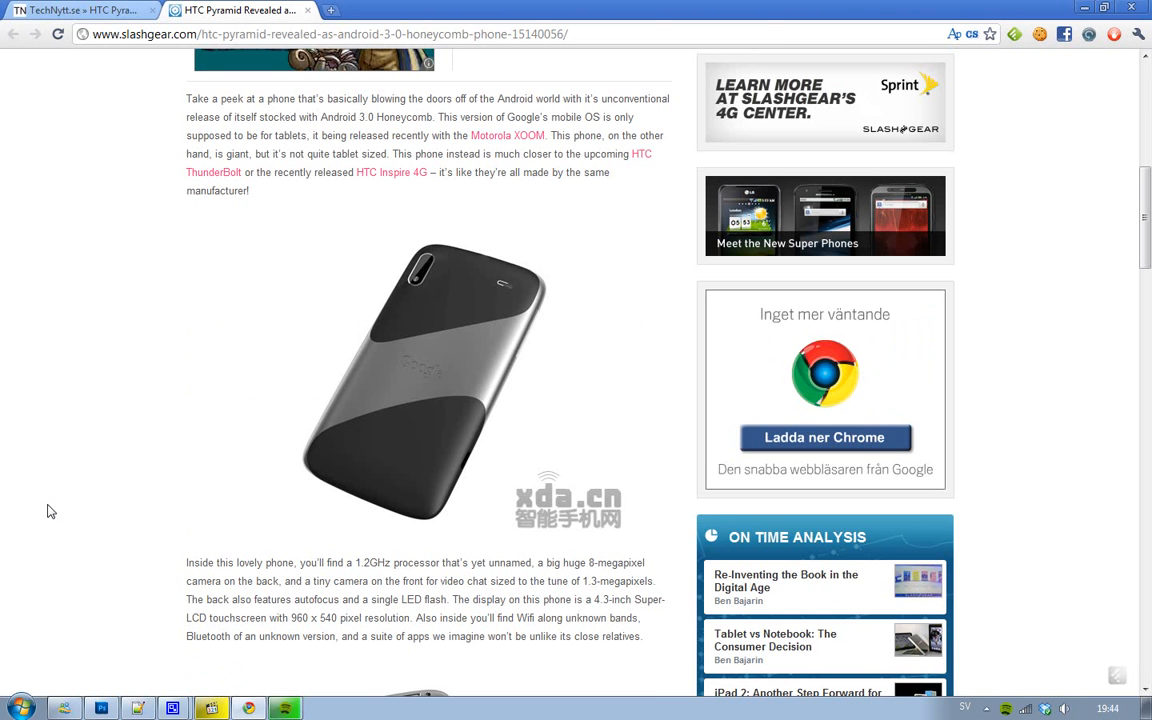
mouse_move(222, 172)
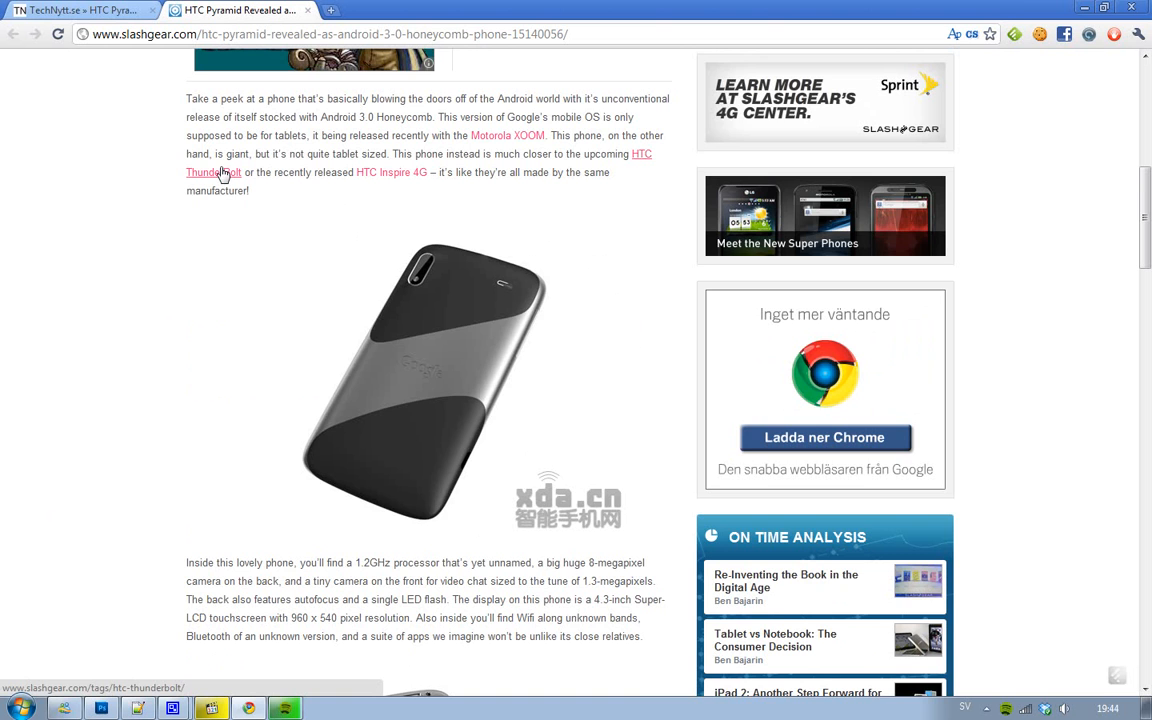
scroll("down", 3)
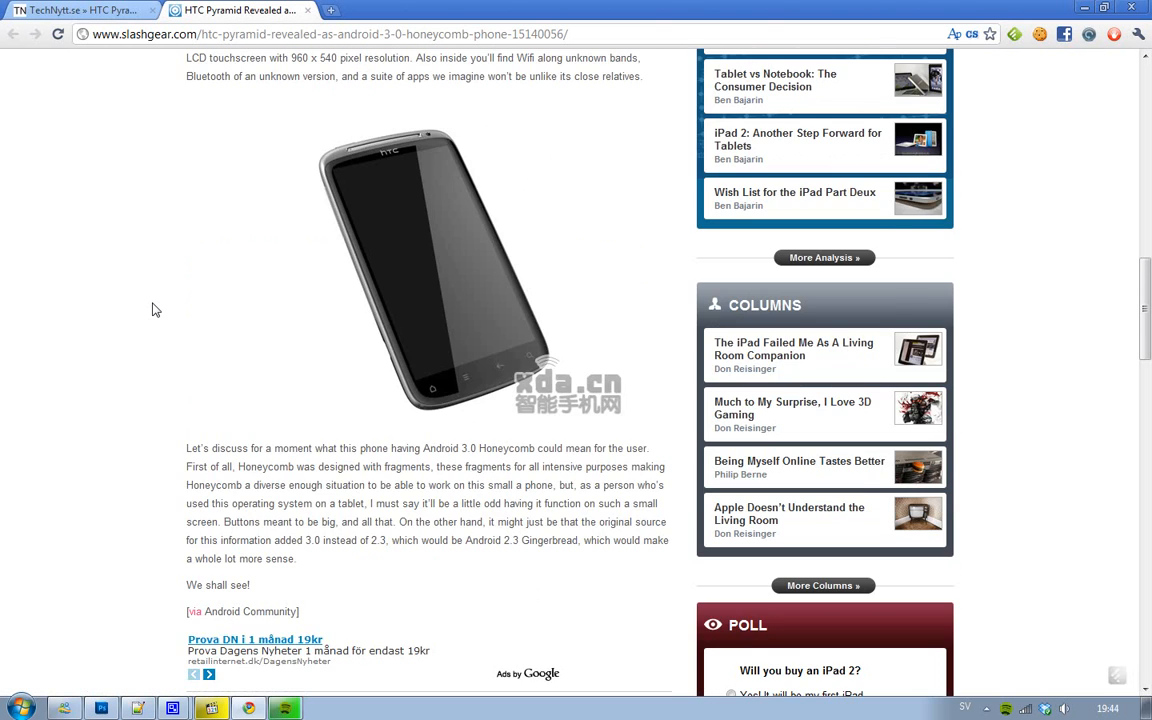
scroll("down", 3)
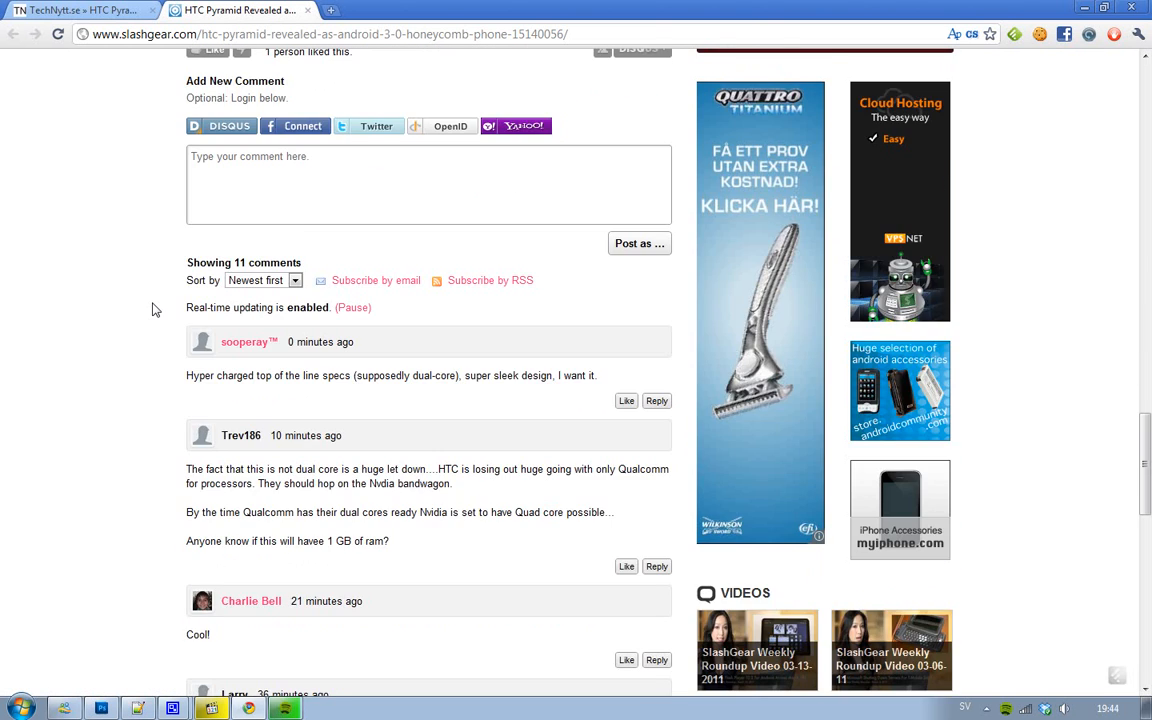
scroll("up", 3)
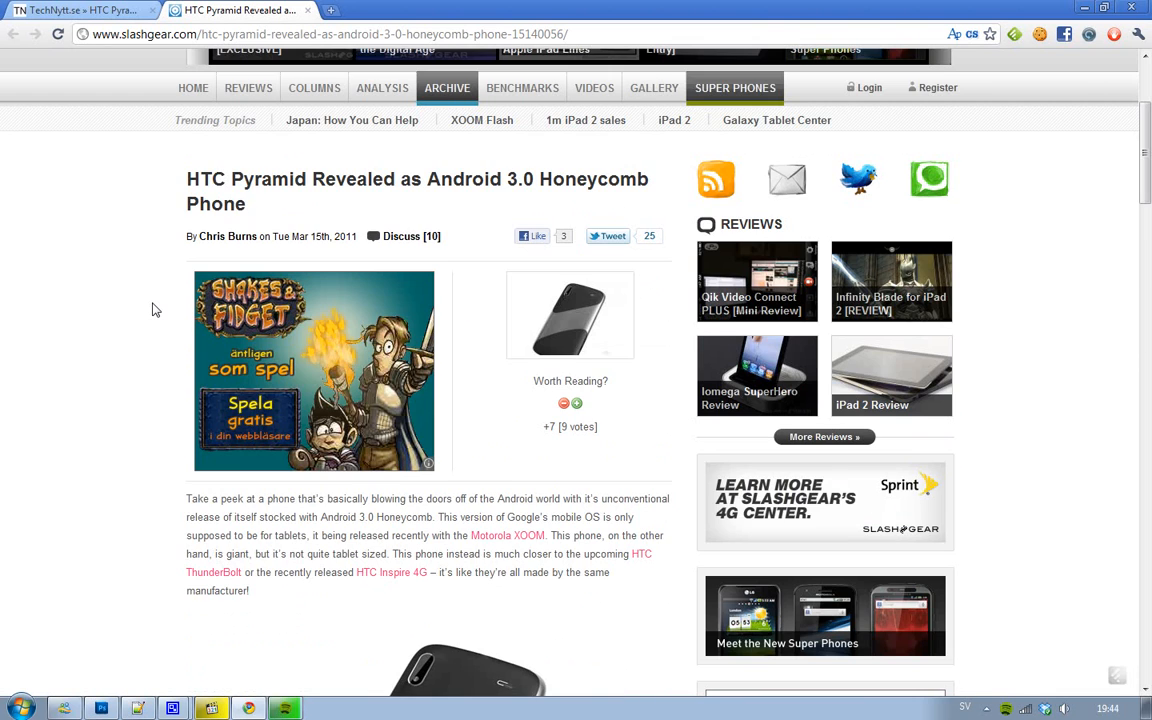
scroll("down", 3)
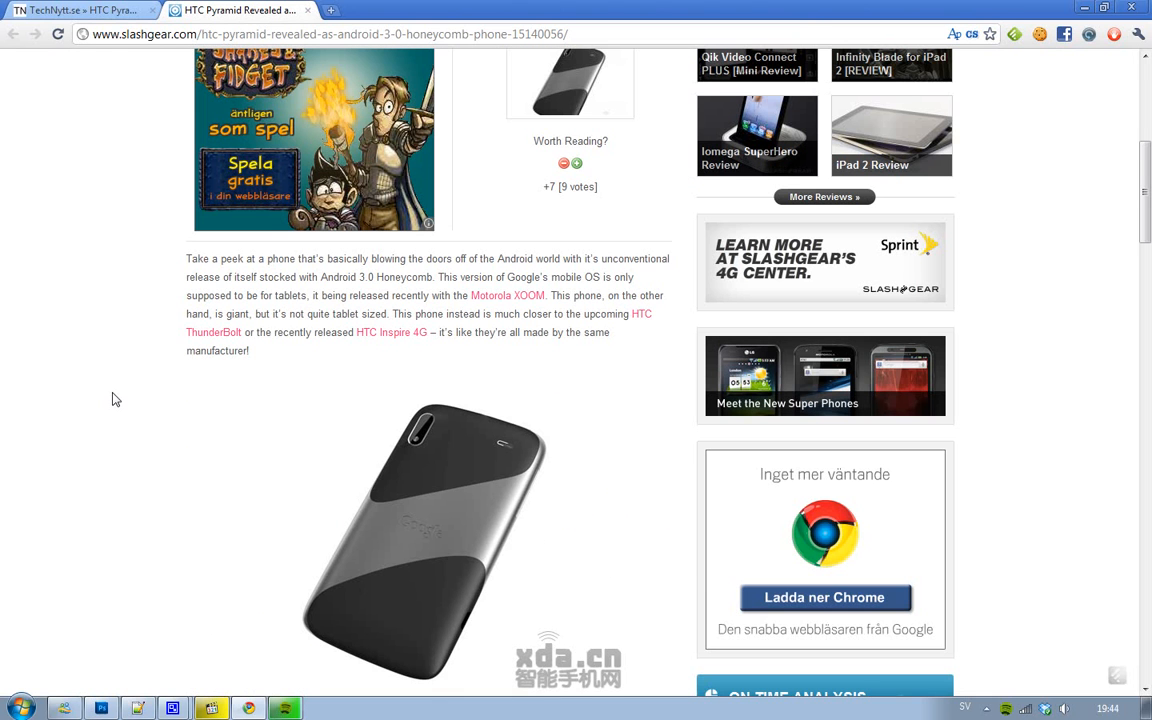